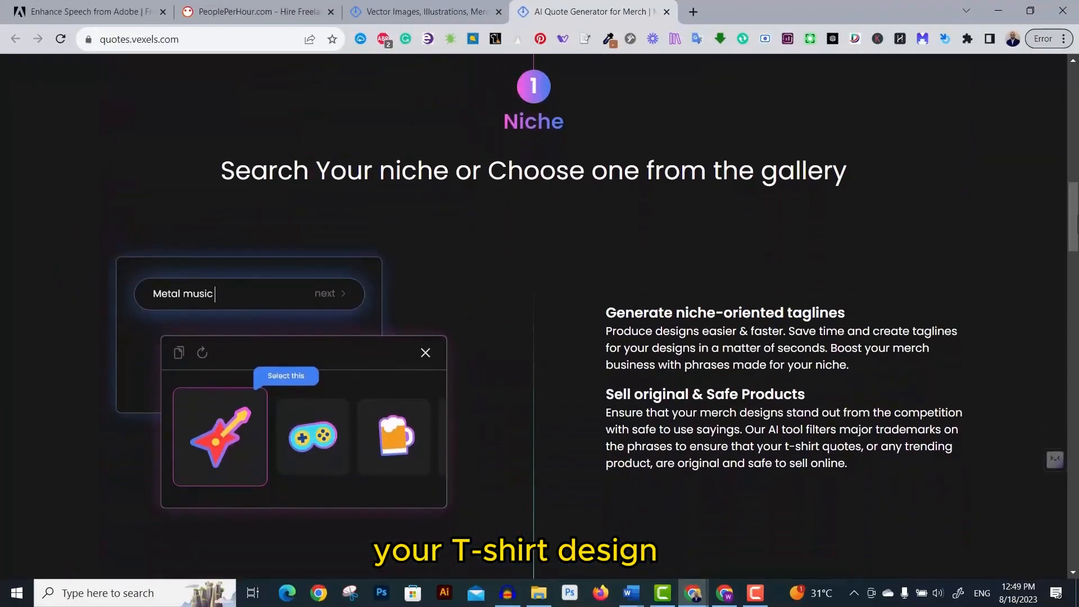
Scroll the Vexels homepage past the tools and view the subscription plans for the lifetime sale
scroll(up, 3)
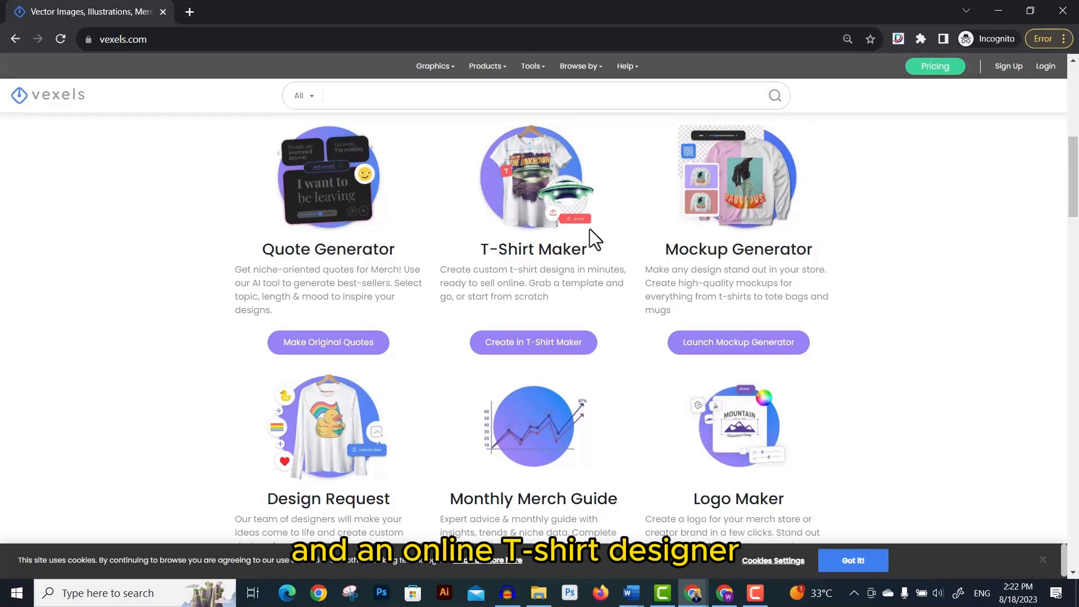
scroll(down, 3)
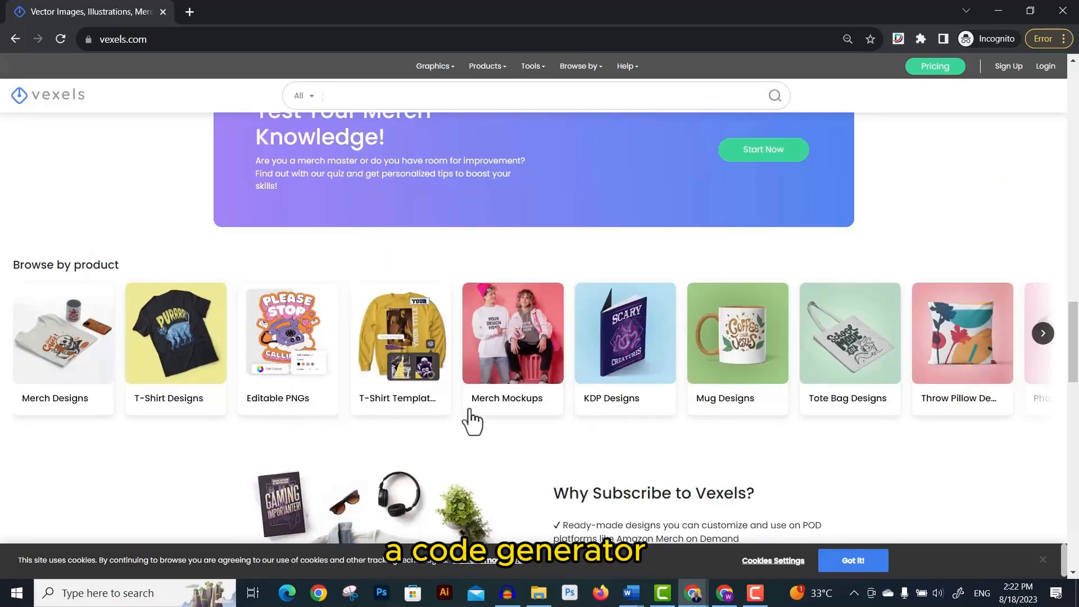
mouse_move(634, 412)
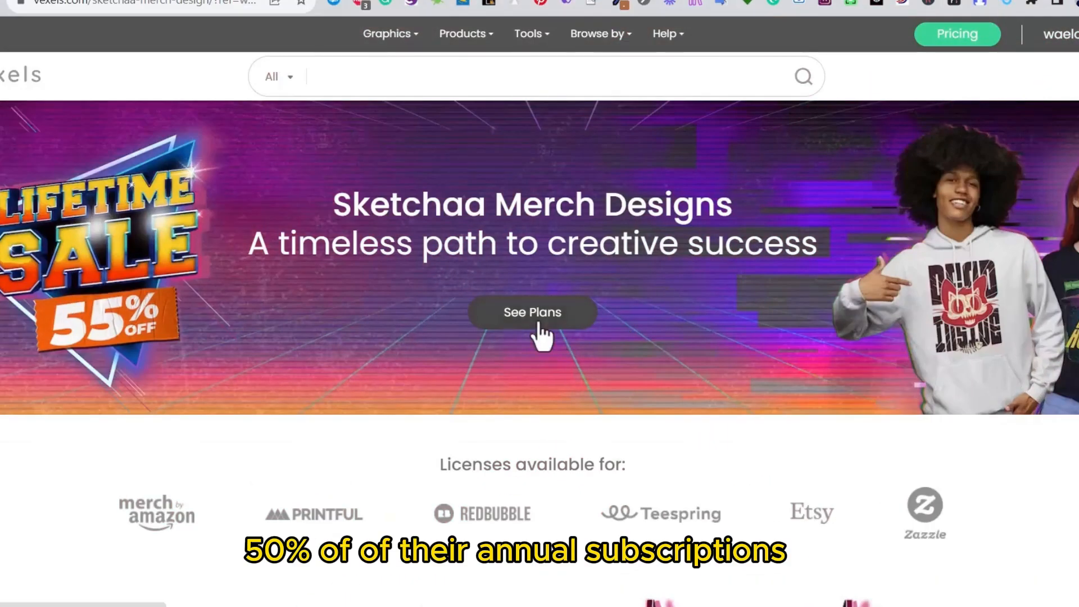
click(532, 313)
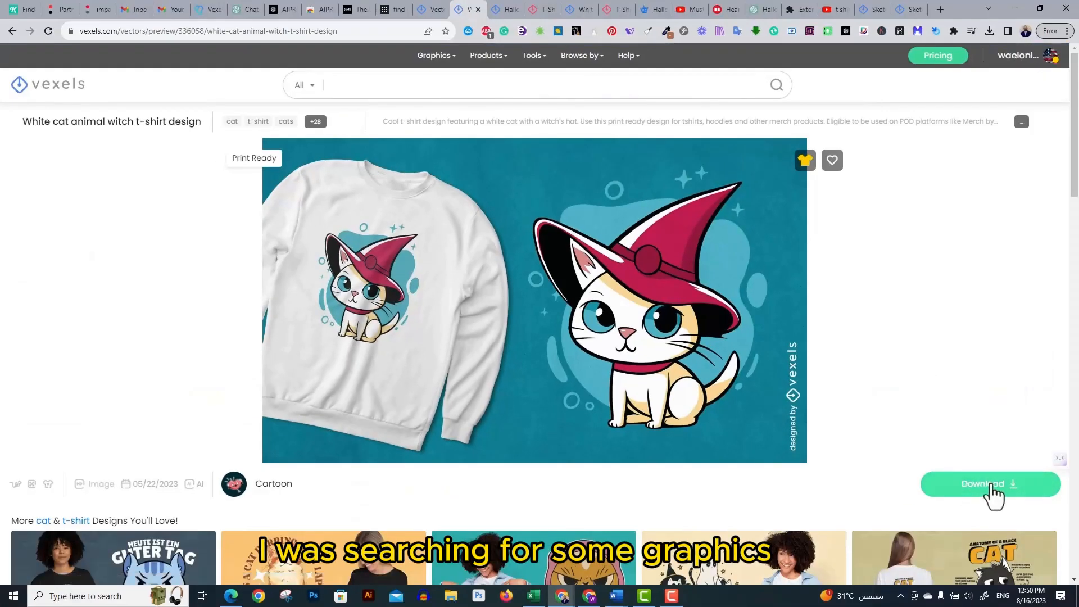
Download the white cat animal witch t-shirt design from its Vexels page
click(990, 483)
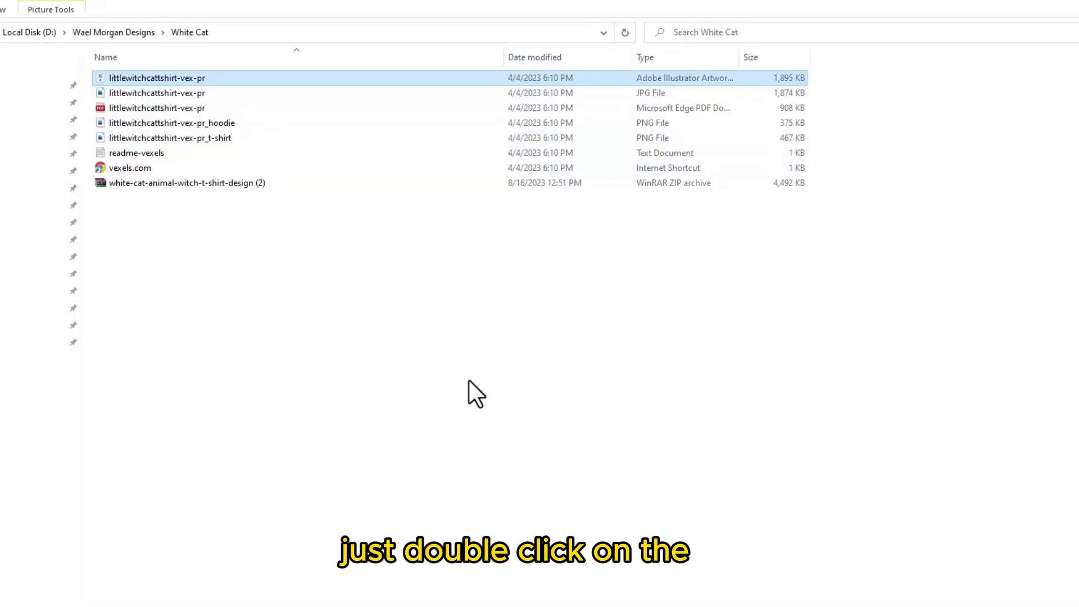
Open the littlewitchcattshirt-vex-pr Illustrator artwork file from the White Cat folder
double_click(155, 78)
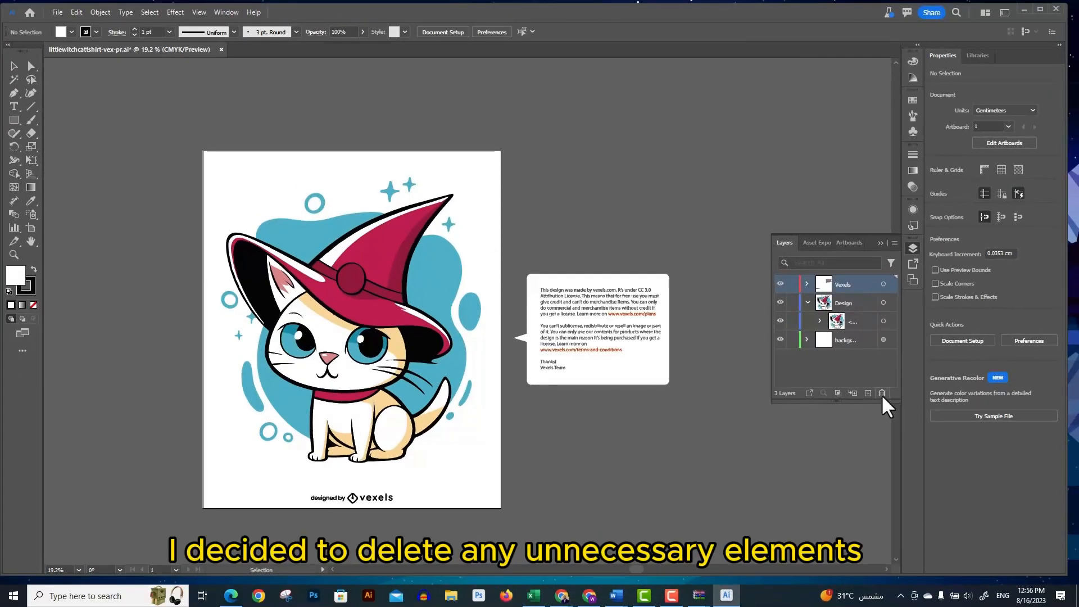
Delete the Vexels credit layer and select the whole cat design group
click(881, 394)
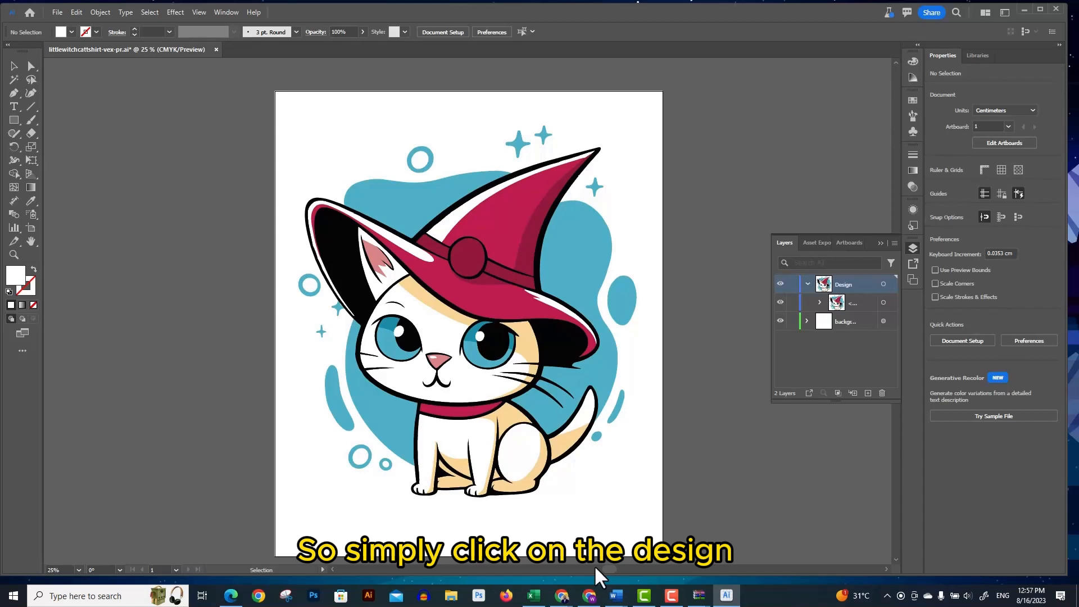
click(458, 353)
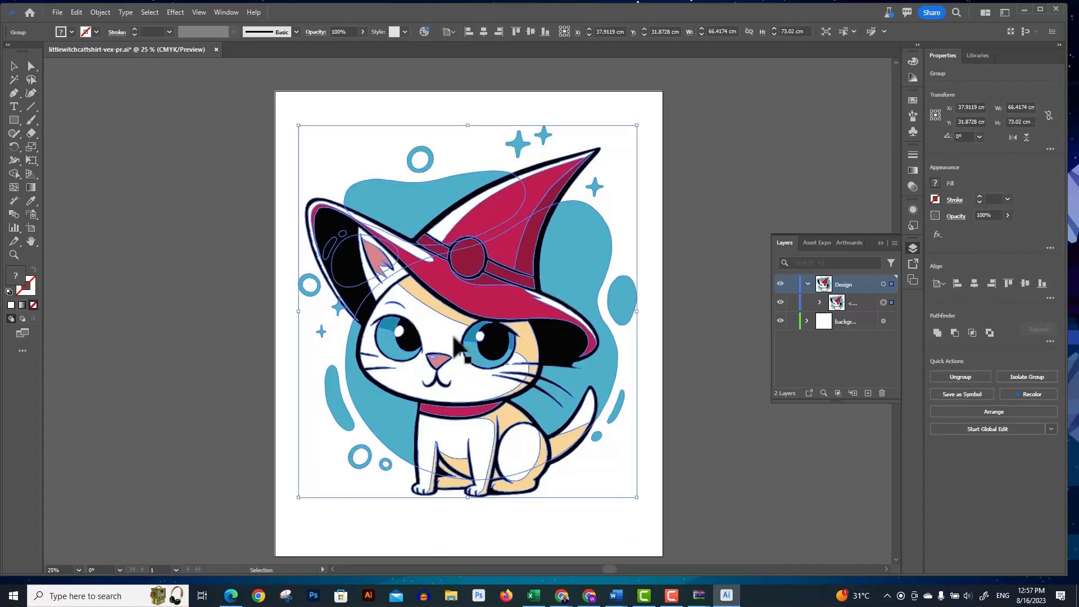
Ungroup the mirrored cat design via its context menu
right_click(460, 359)
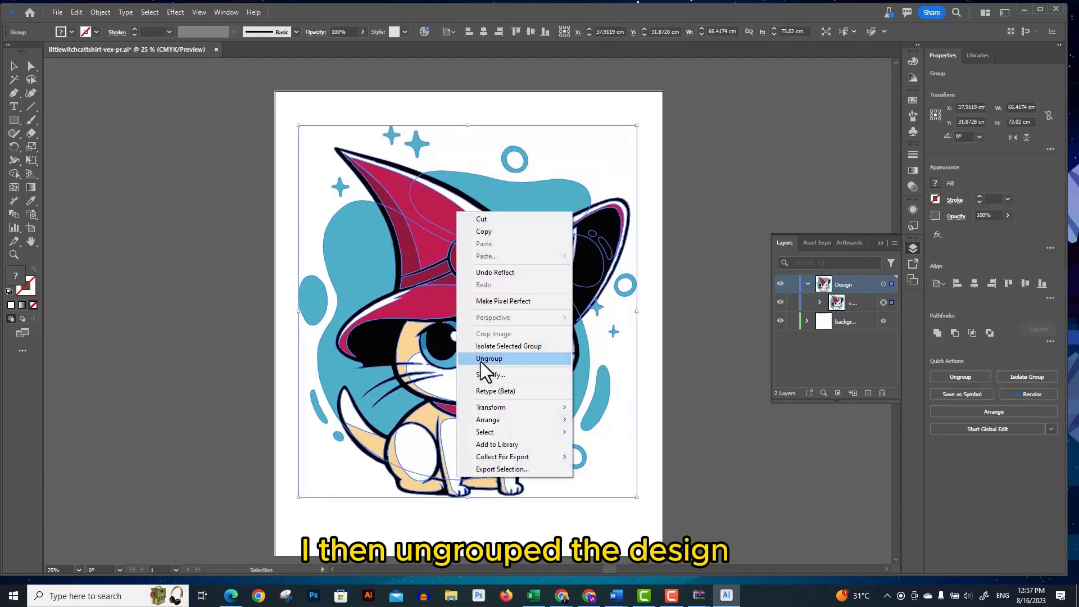
click(489, 358)
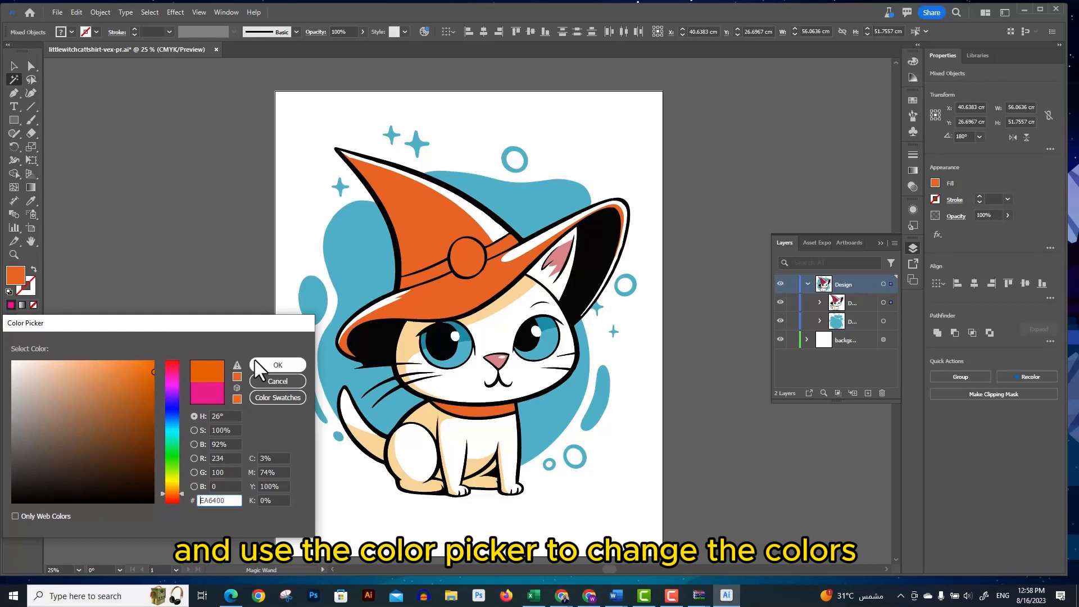
Confirm the orange fill in the Color Picker for the cat's hat and collar
click(277, 364)
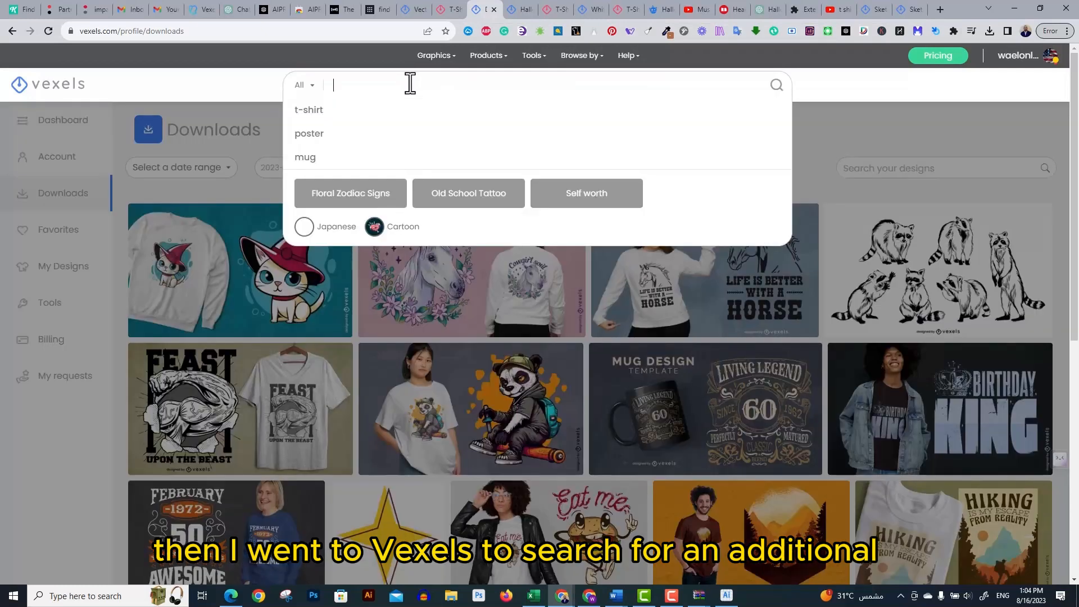
Search Vexels for 'halloween' and open a Halloween badge set design from the results
text(halloween)
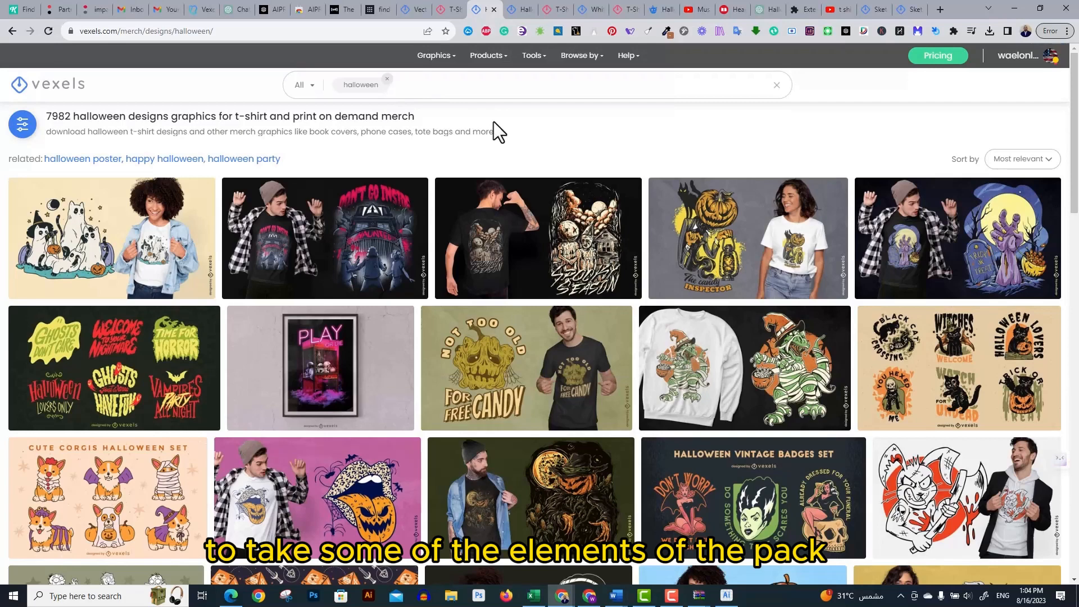
scroll(down, 3)
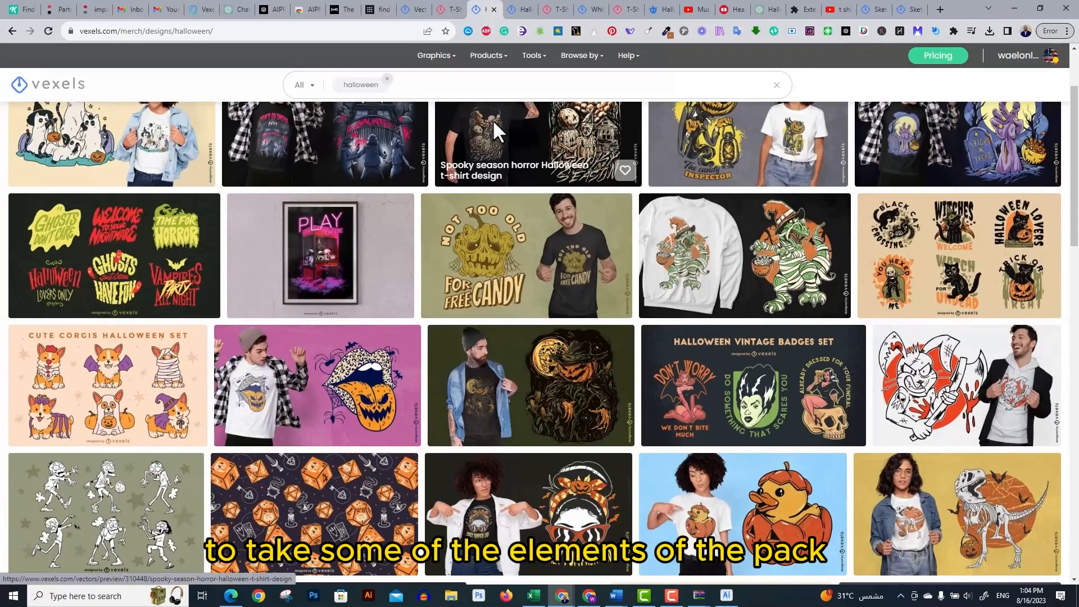
scroll(down, 3)
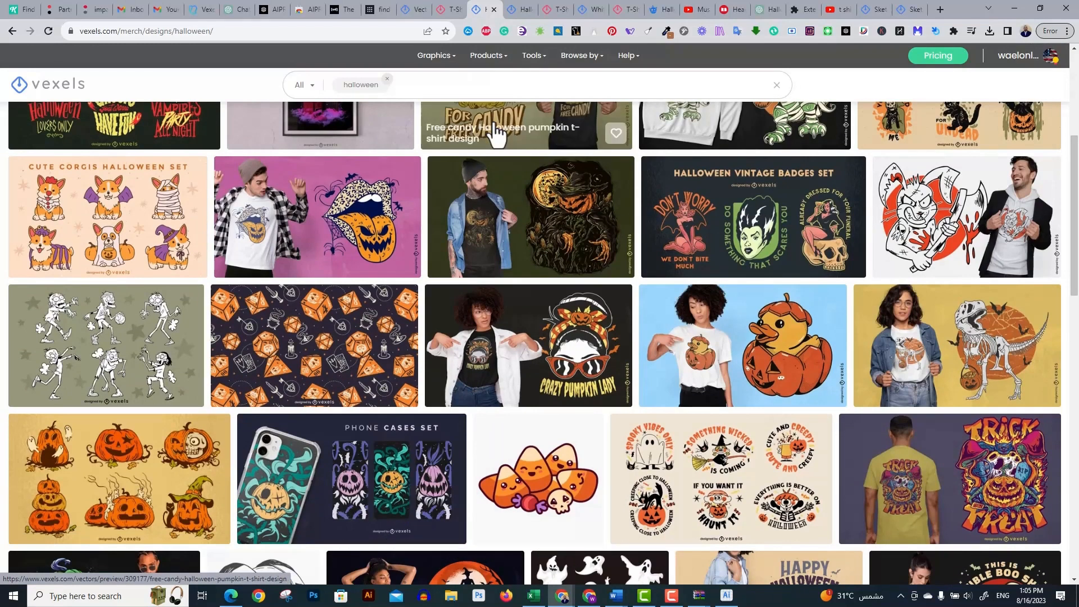
click(497, 126)
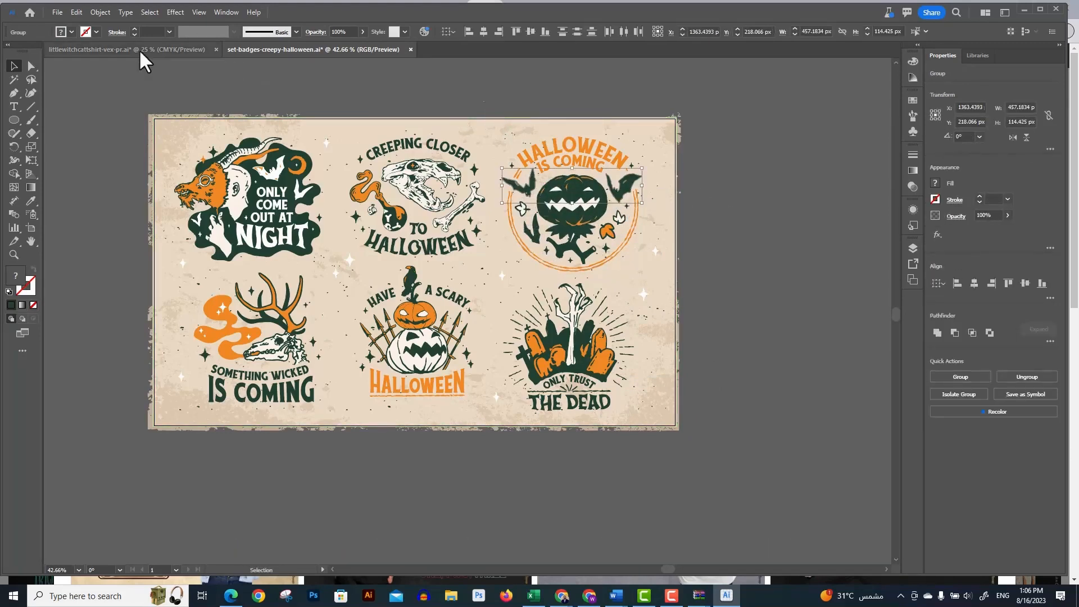
Copy the jack-o'-lantern pumpkin from the Halloween badge set and paste it beside the cat
click(113, 49)
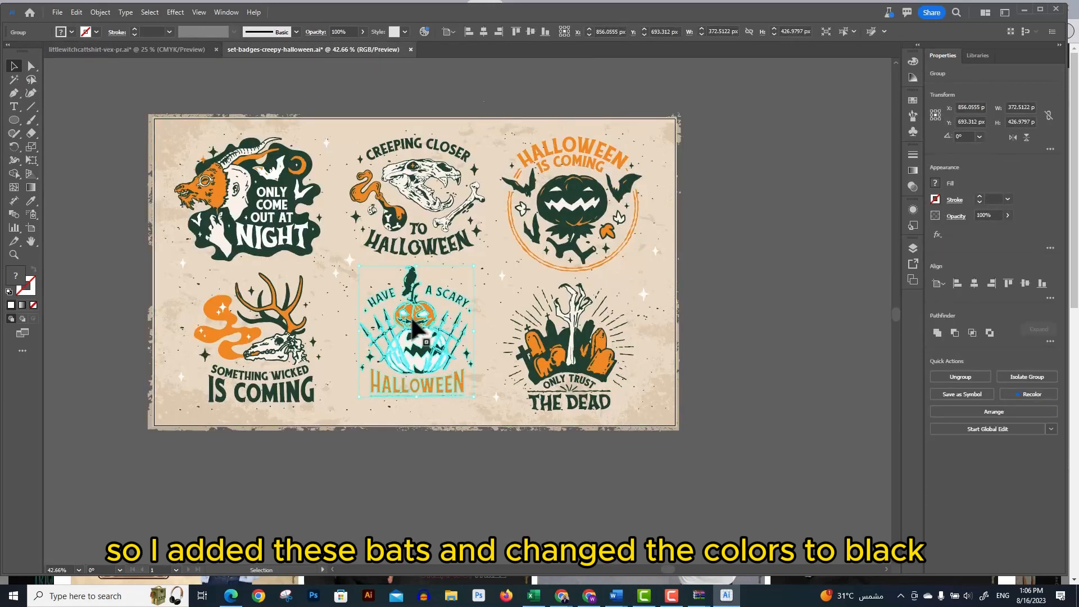
right_click(420, 331)
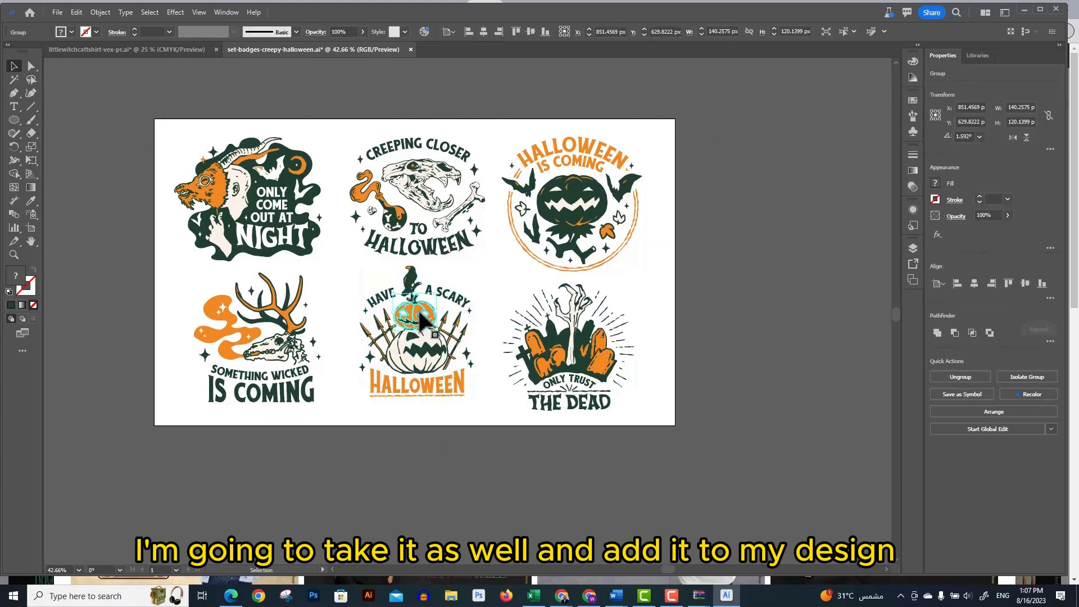
click(106, 49)
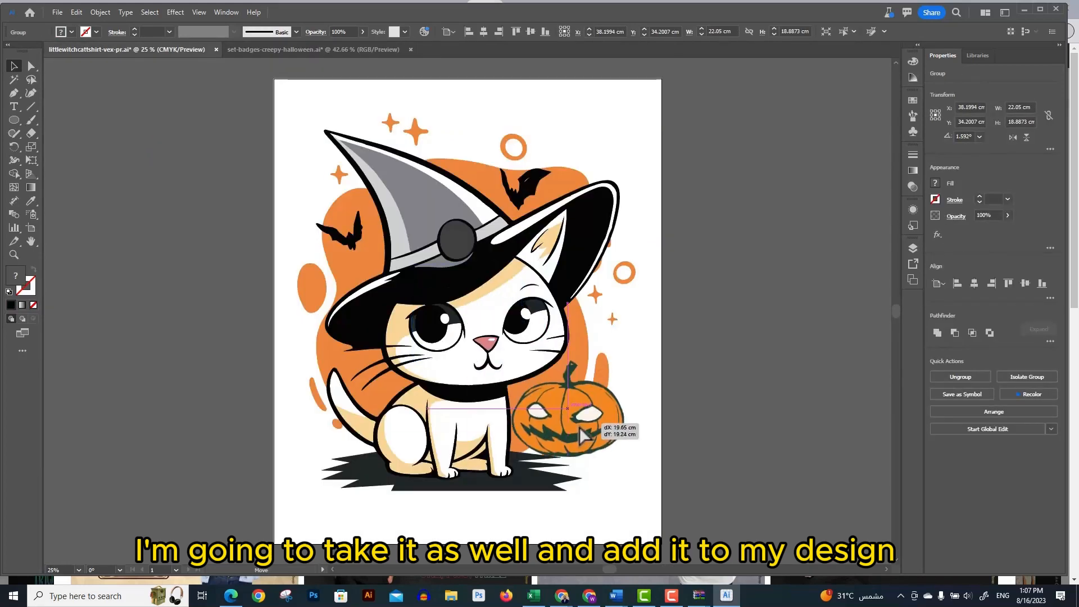
right_click(564, 422)
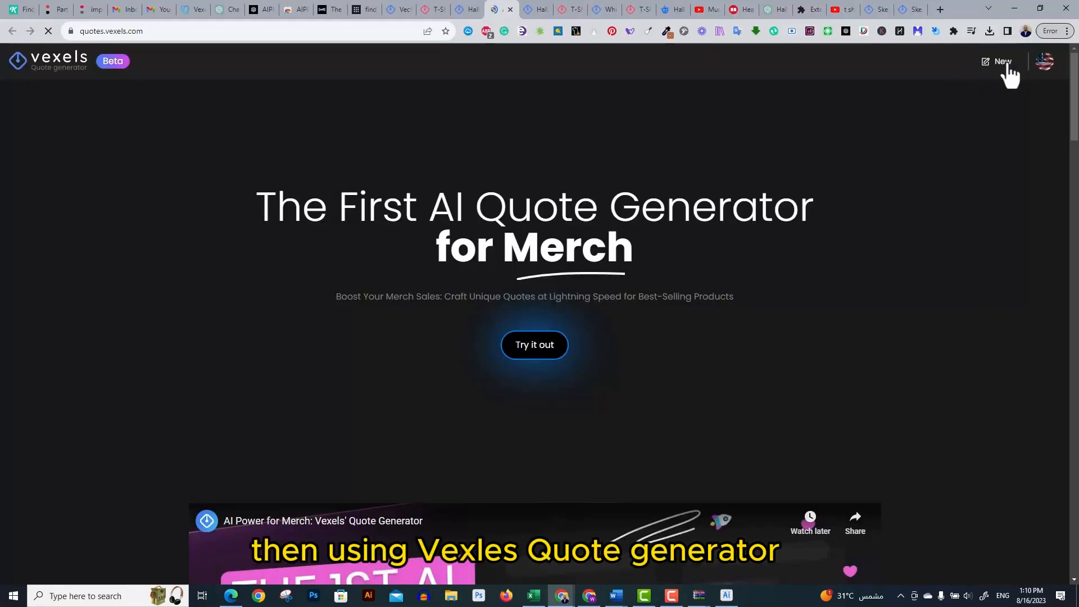
Generate funny Halloween quotes in the Vexels Quote Generator
click(1002, 61)
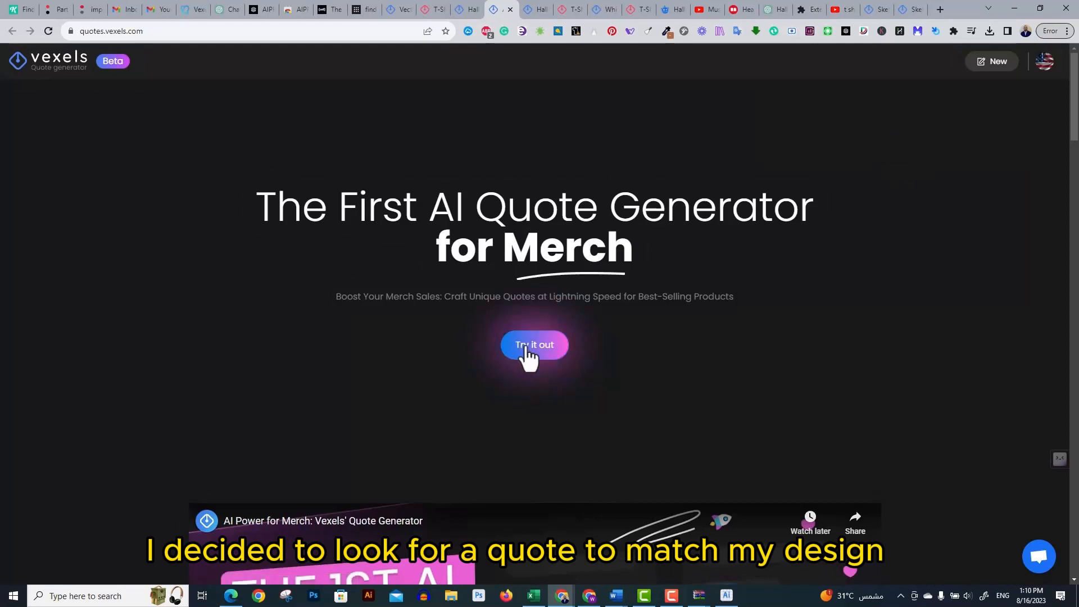
click(534, 345)
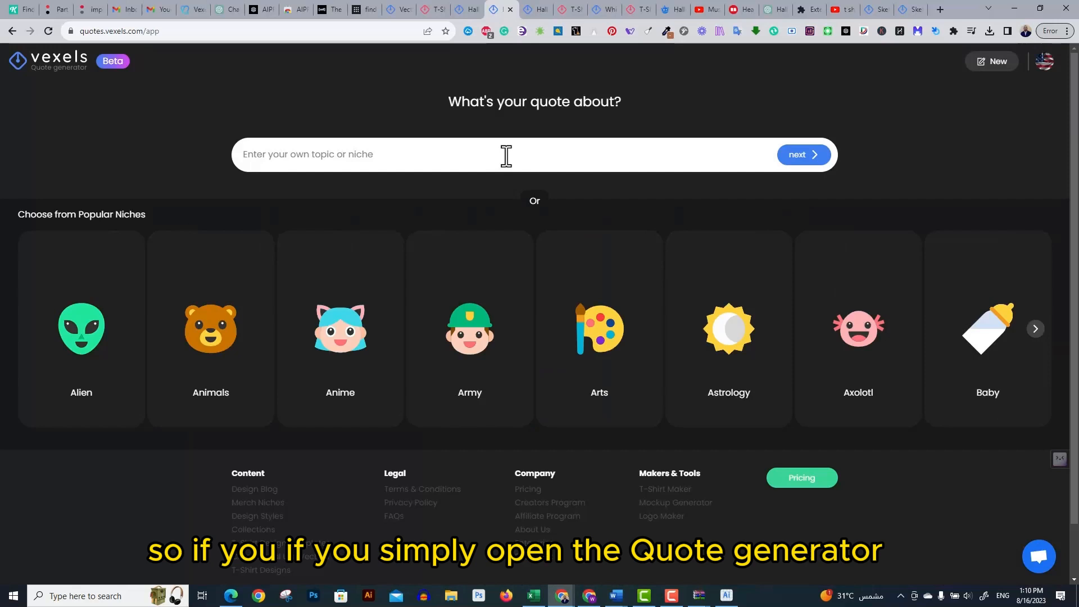
text(h)
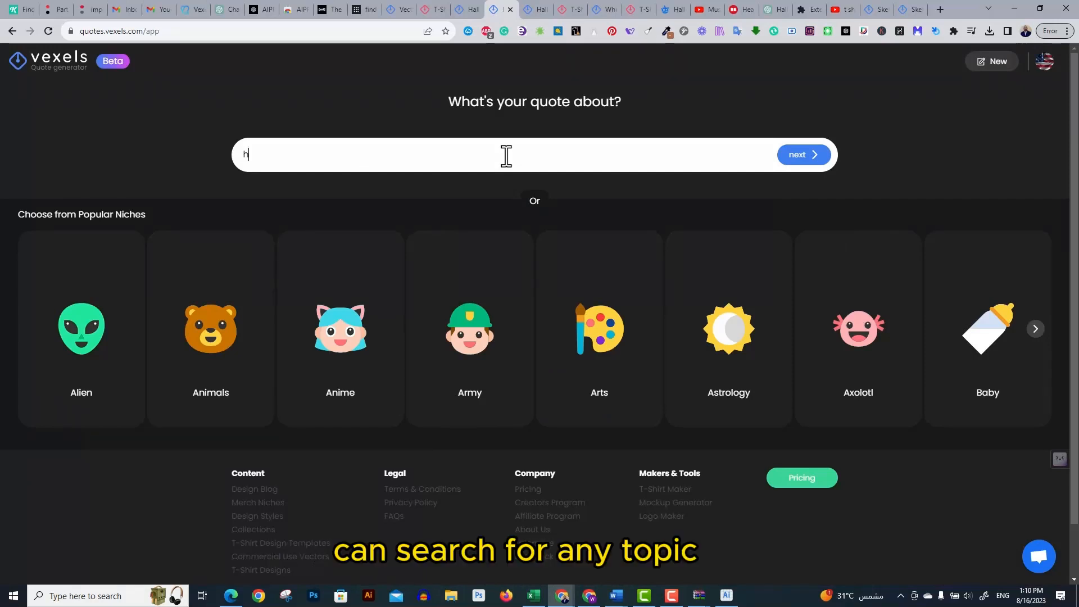
click(804, 154)
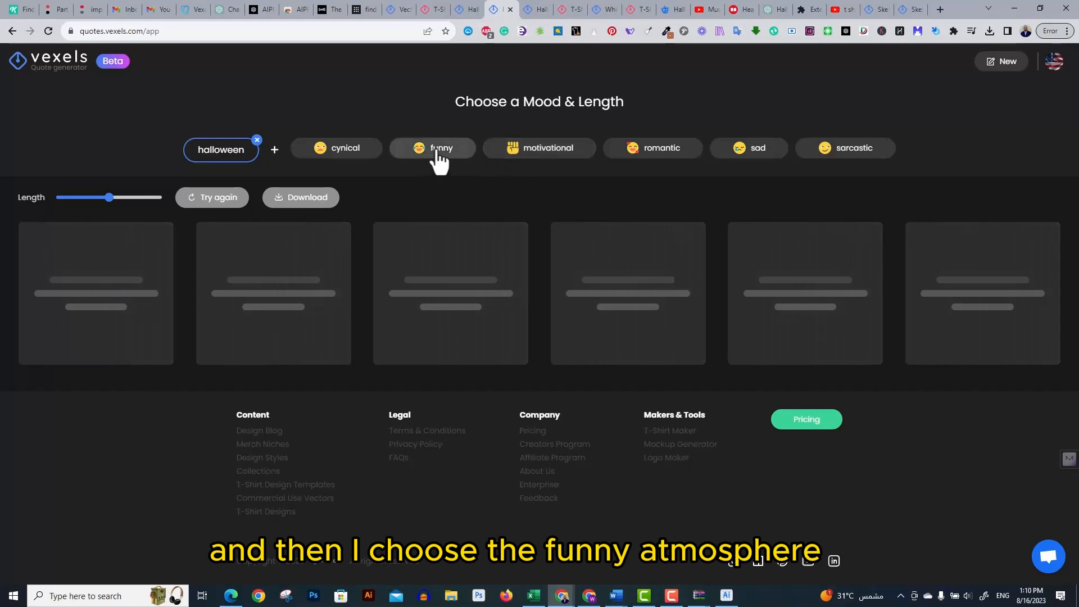
click(438, 149)
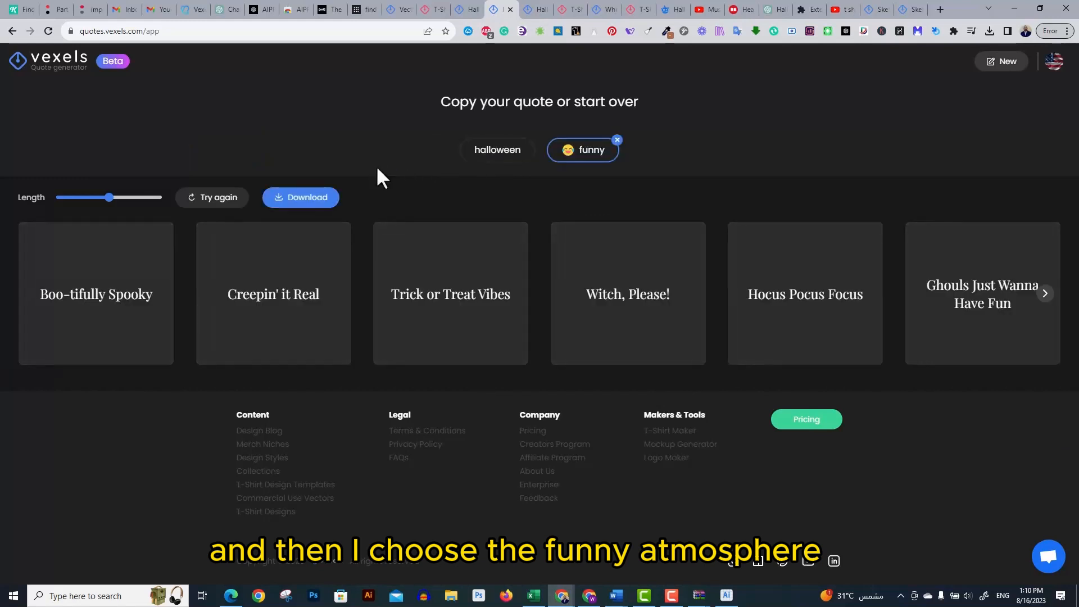
click(211, 197)
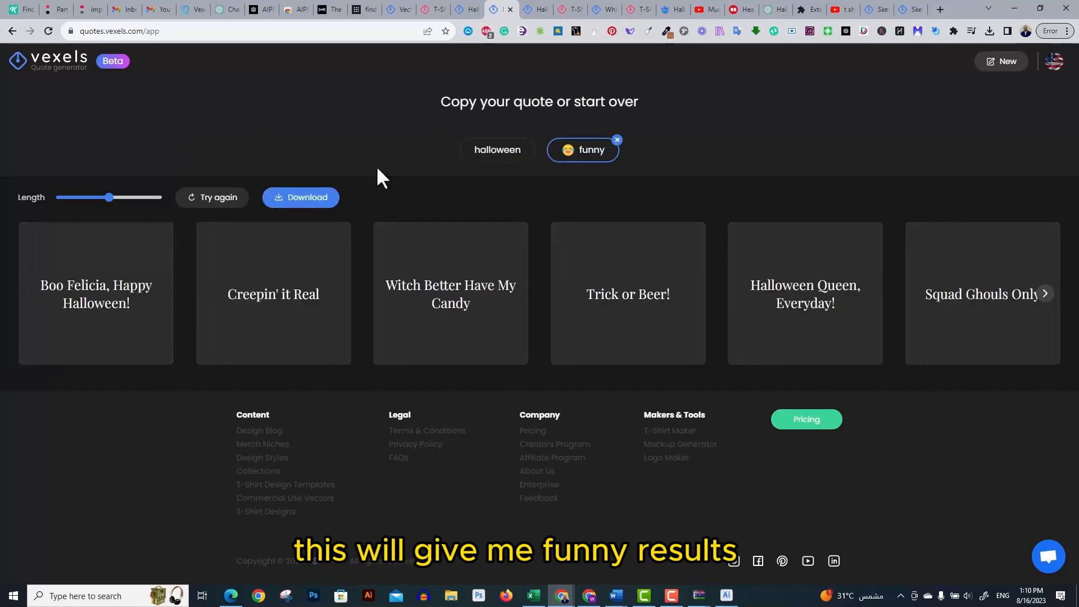
click(1046, 294)
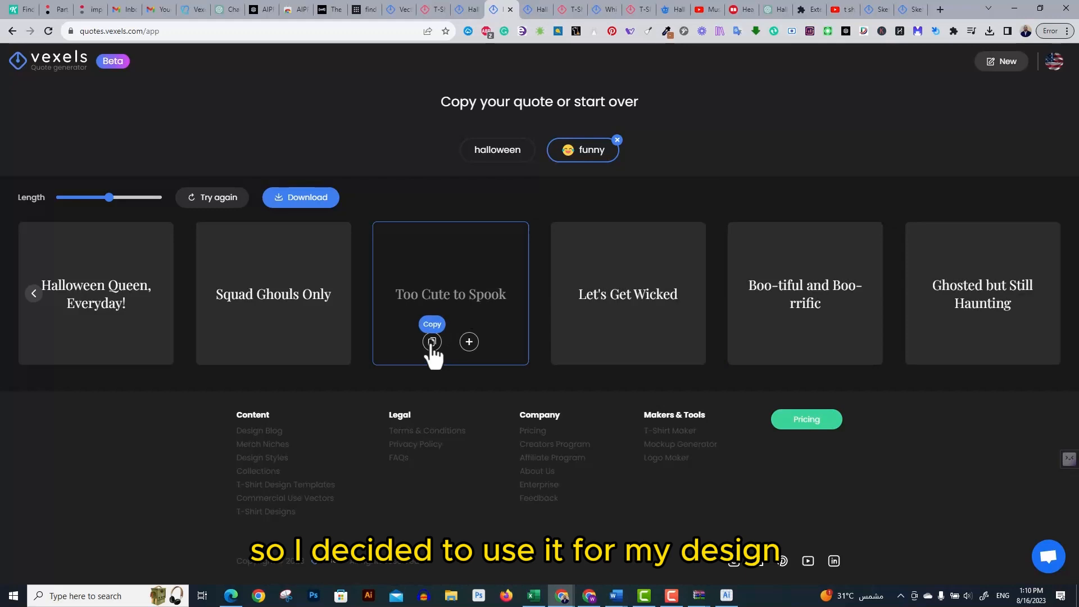
Copy the 'Too Cute to Spook' quote and switch back to the witch cat design
click(432, 342)
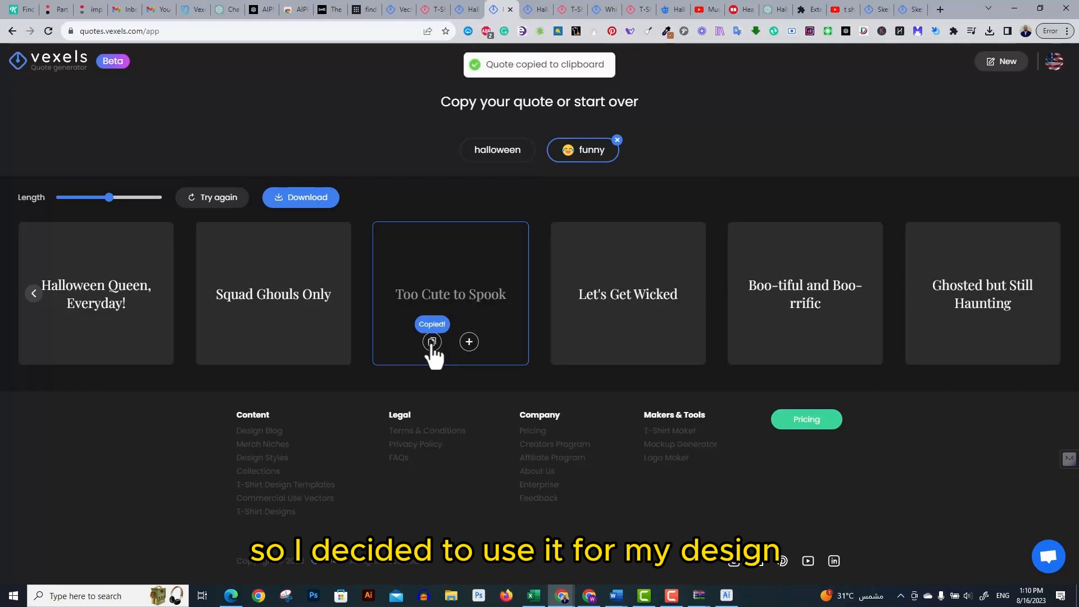
click(726, 596)
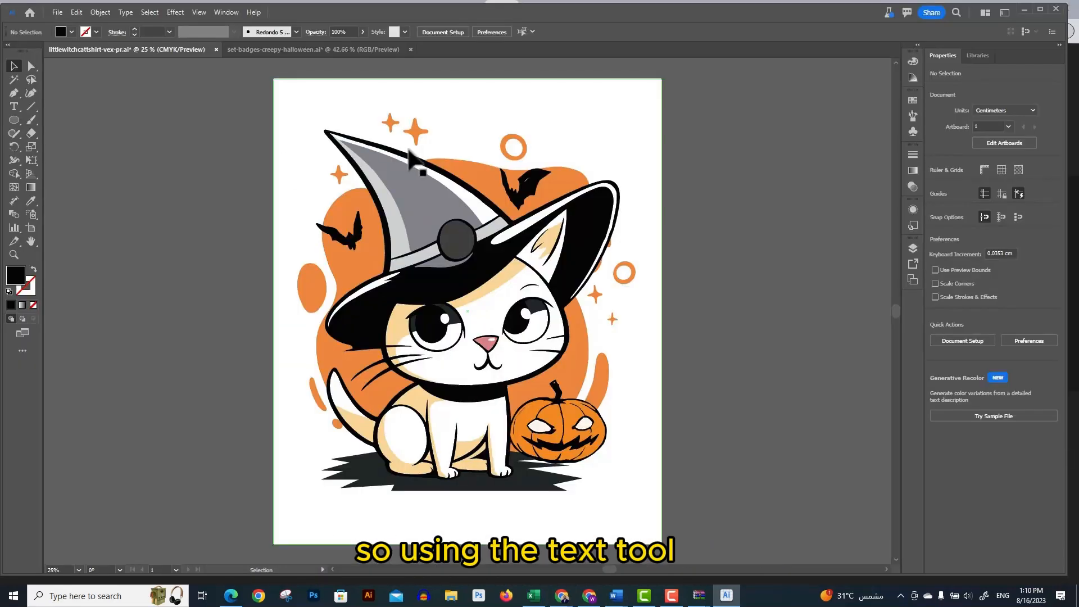
mouse_move(81, 130)
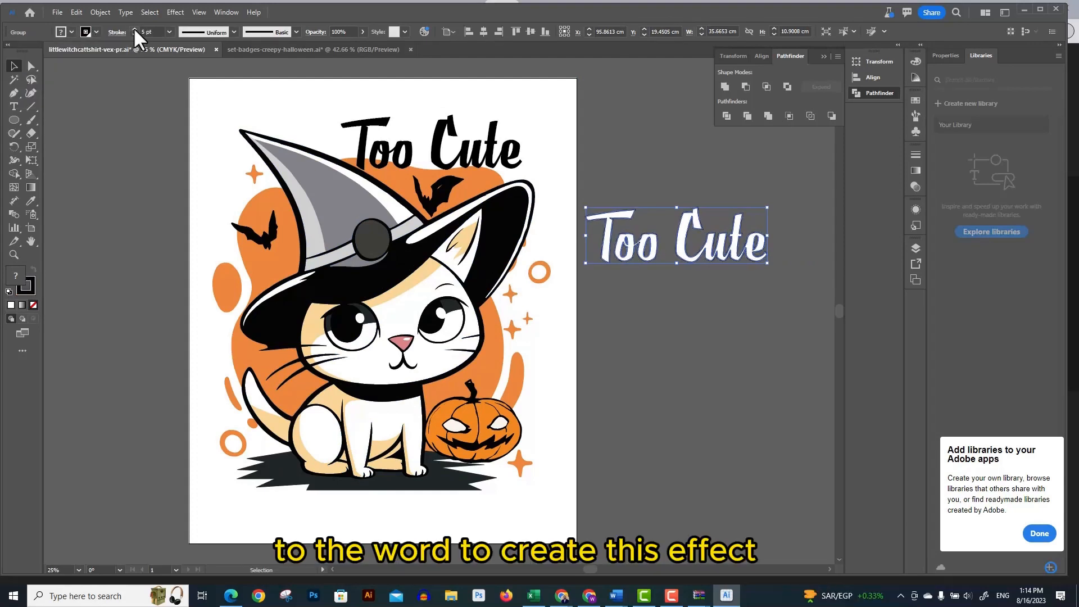
Lay the white 'Too Cute' copy over the black lettering to form the outline-shadow effect
drag(674, 237, 483, 192)
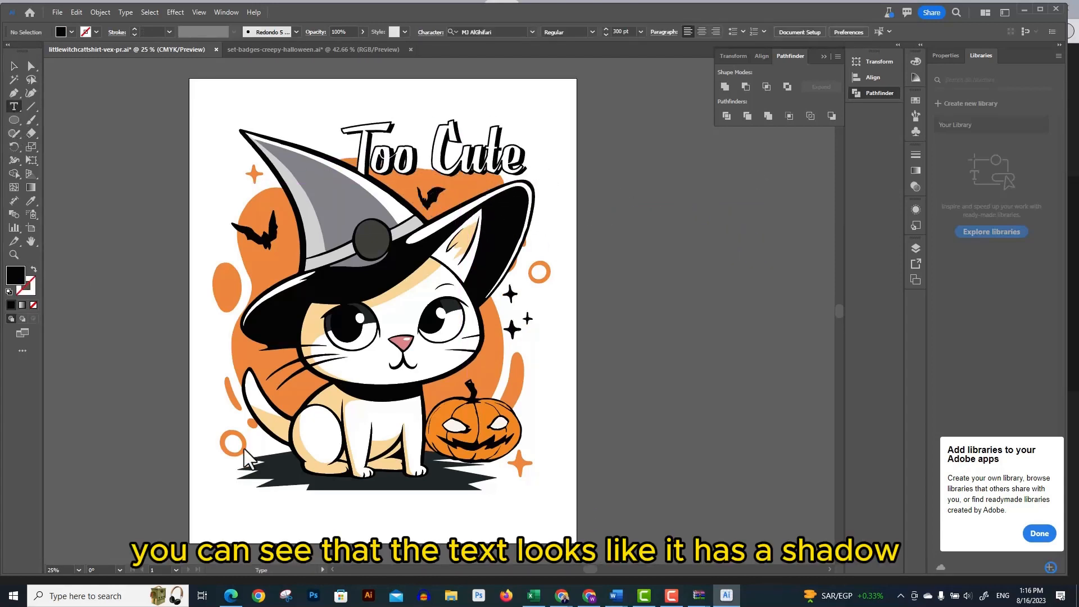
Write SPOOK and select it to apply the dripping display font
text(SPOOK)
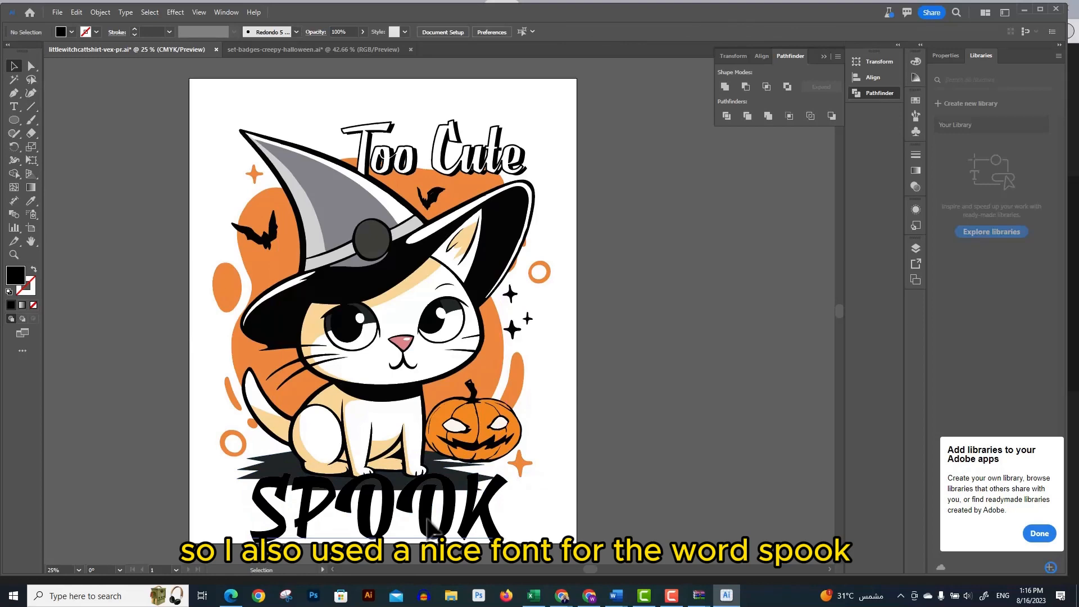
click(380, 515)
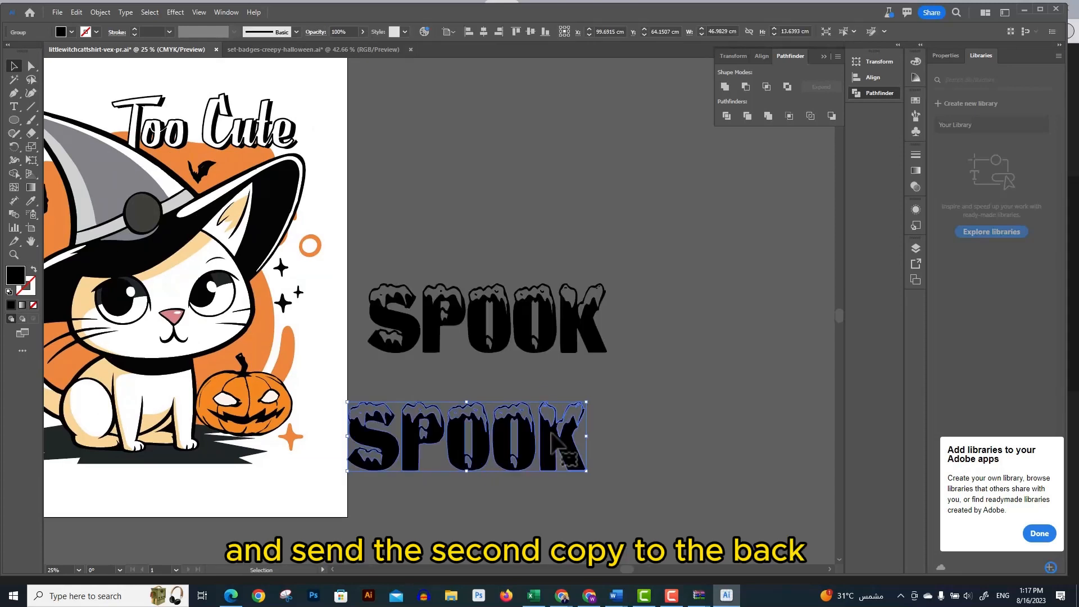
Ungroup the SPOOK copy so its drip shapes can be filled white
right_click(559, 446)
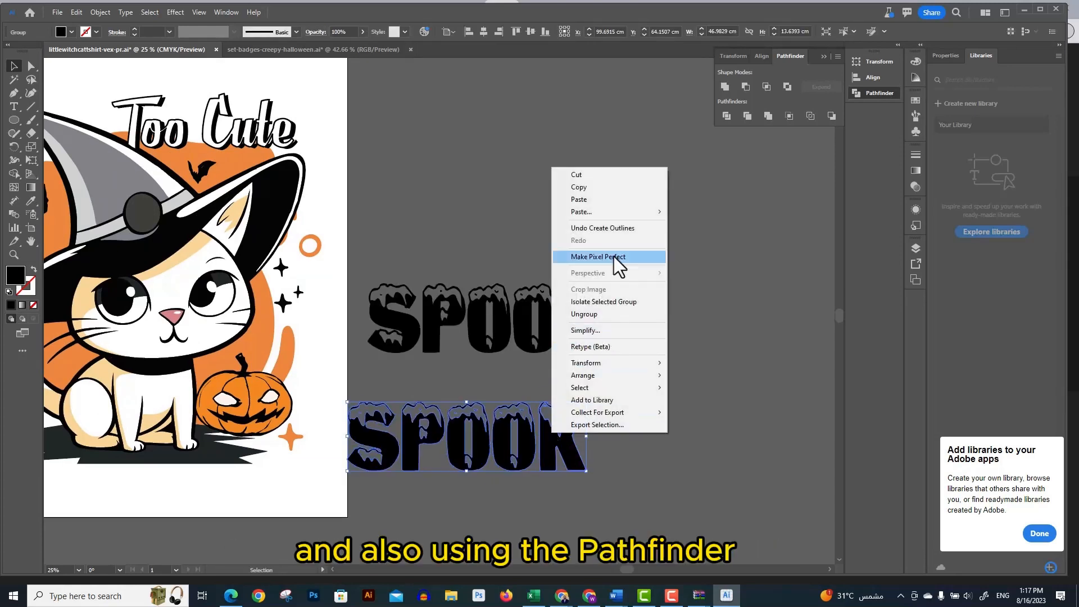
click(598, 256)
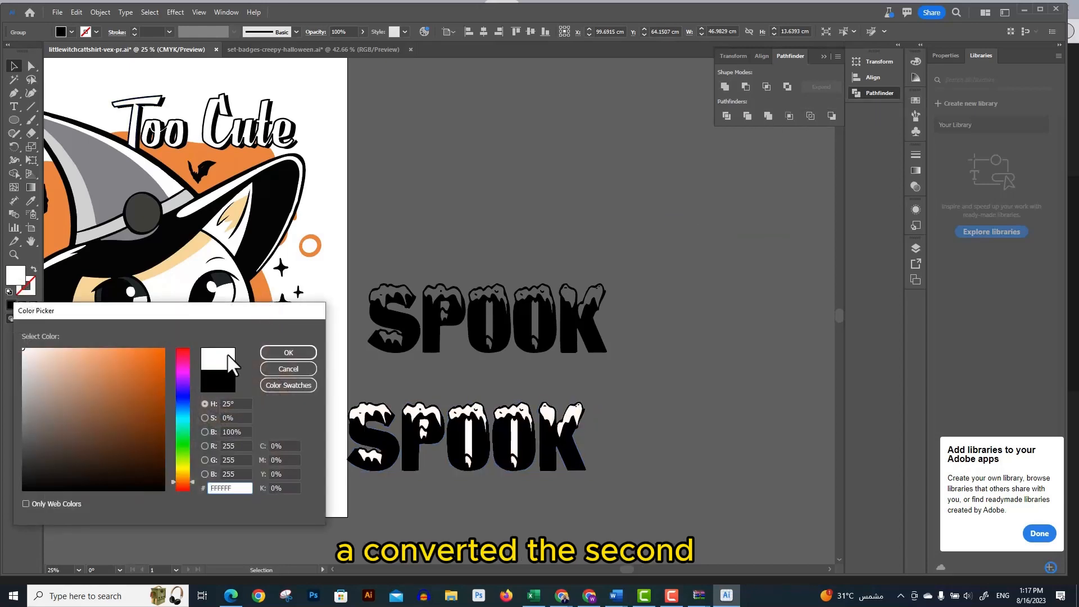
right_click(466, 436)
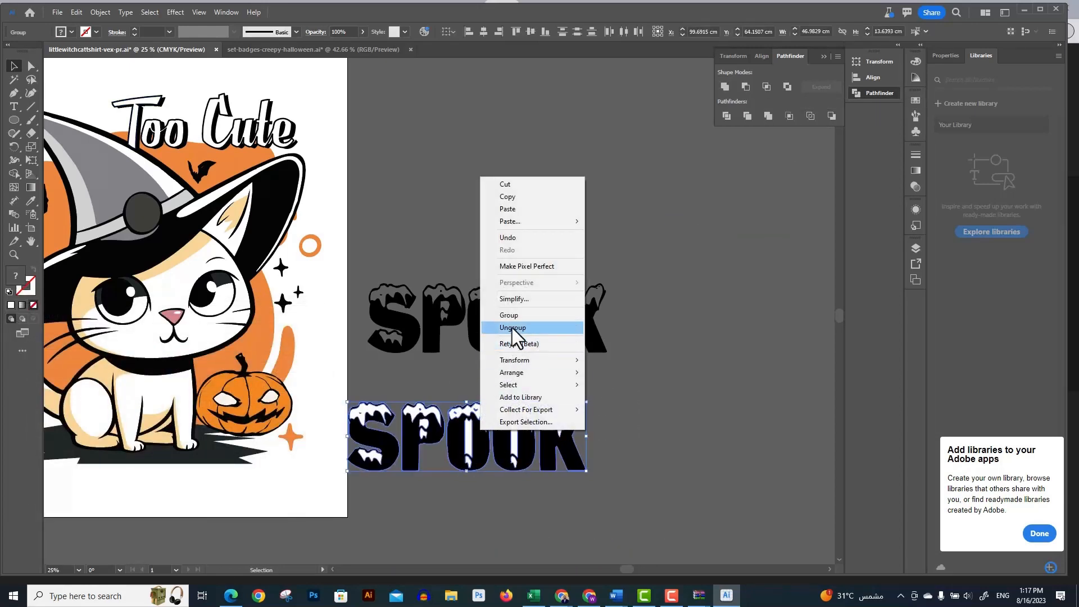
click(512, 328)
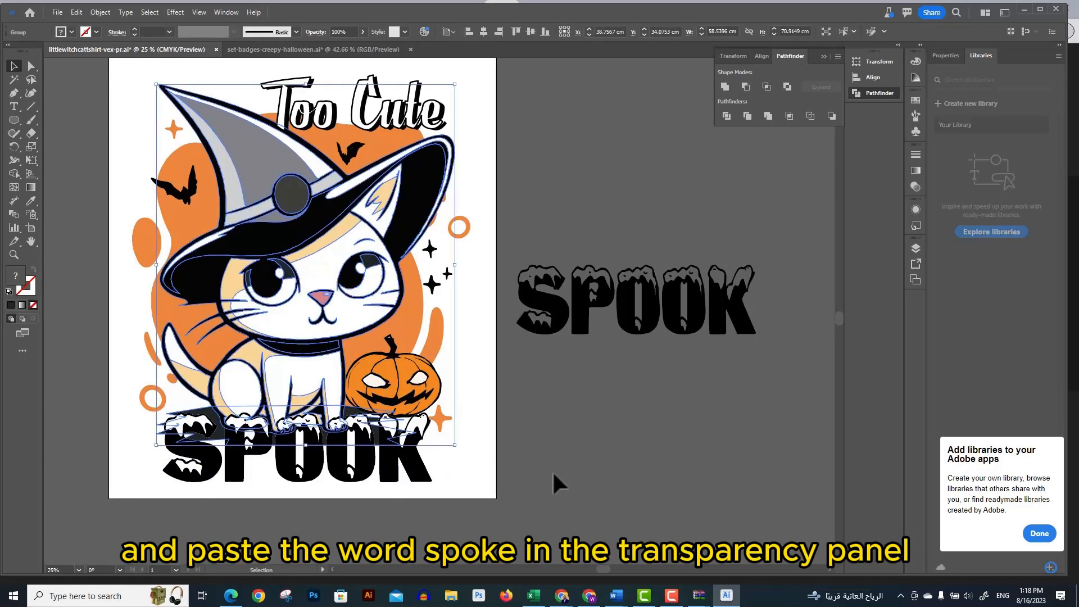
mouse_move(915, 173)
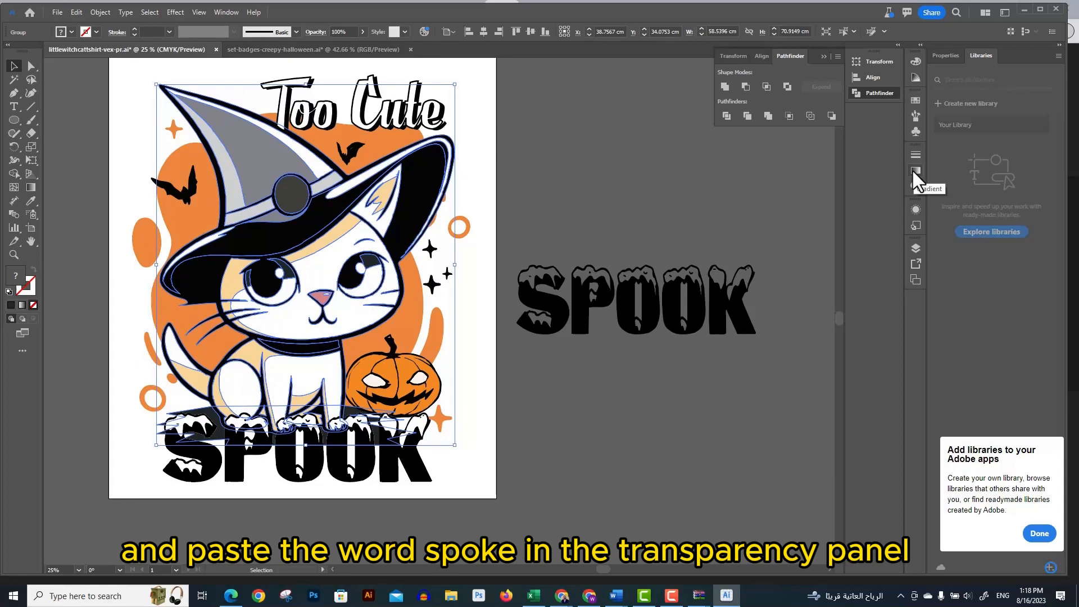
Use the Transparency panel to mask the cat artwork behind the SPOOK lettering
click(915, 171)
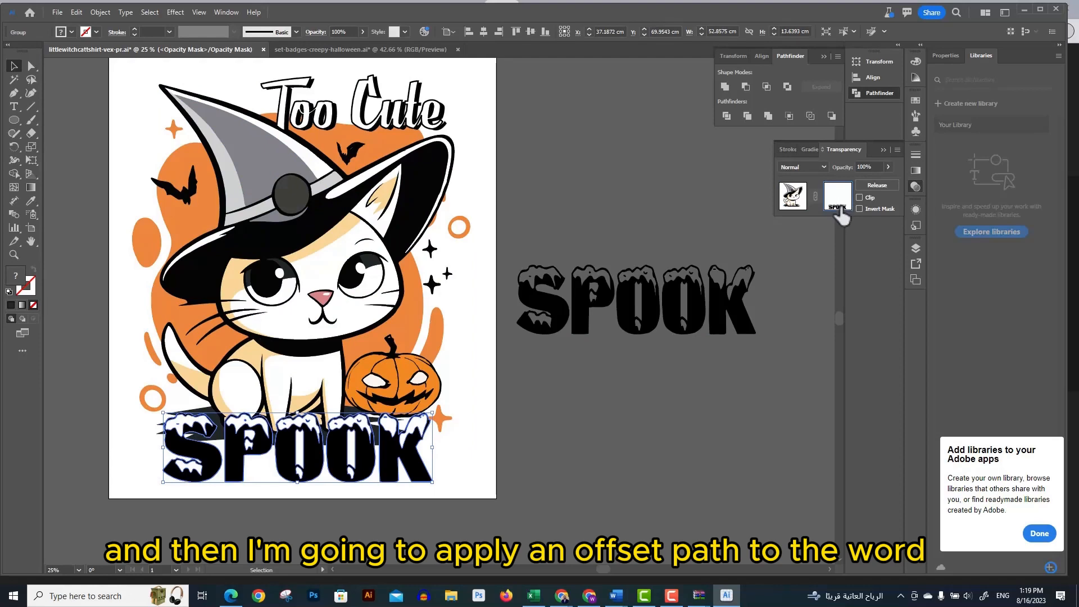
click(99, 12)
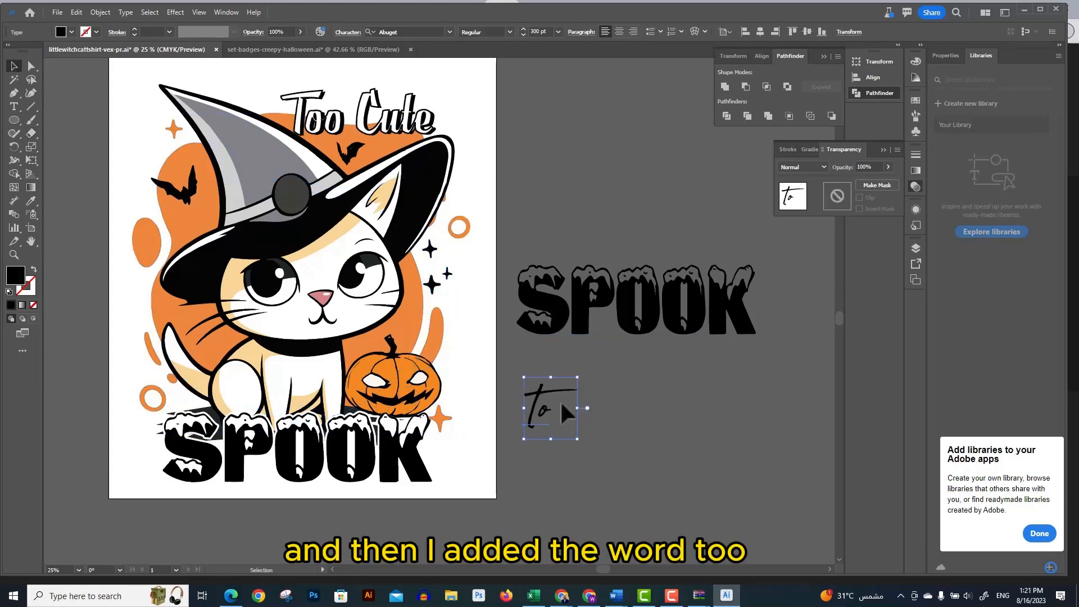
Move the word 'to' into place in the lettering
drag(541, 406, 155, 441)
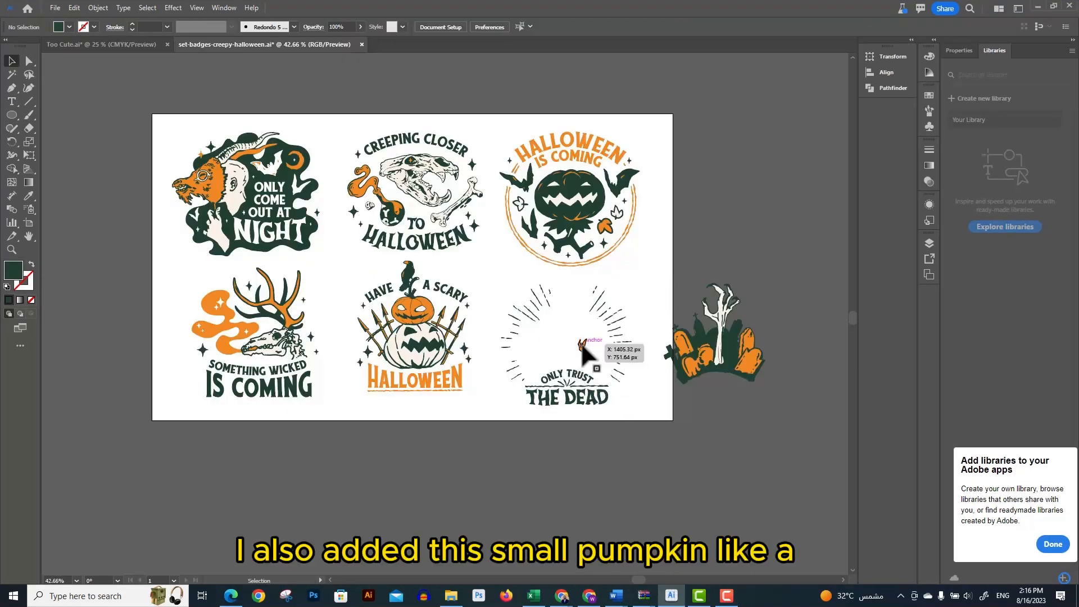
Pull the pumpkin out of the badge, shrink it to a small charm and copy it
drag(588, 344, 377, 461)
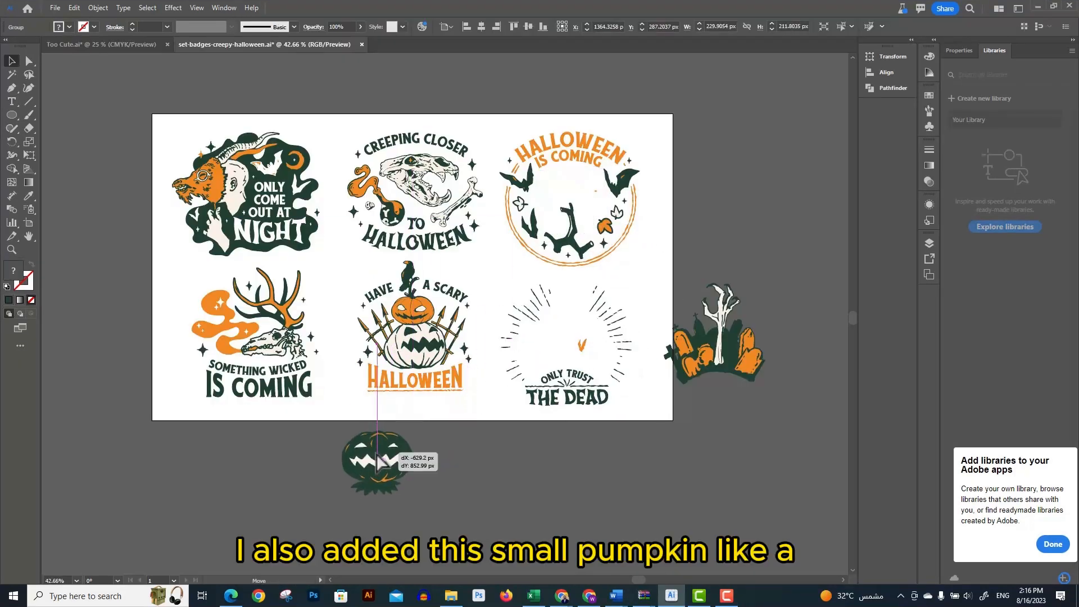
drag(378, 461, 378, 461)
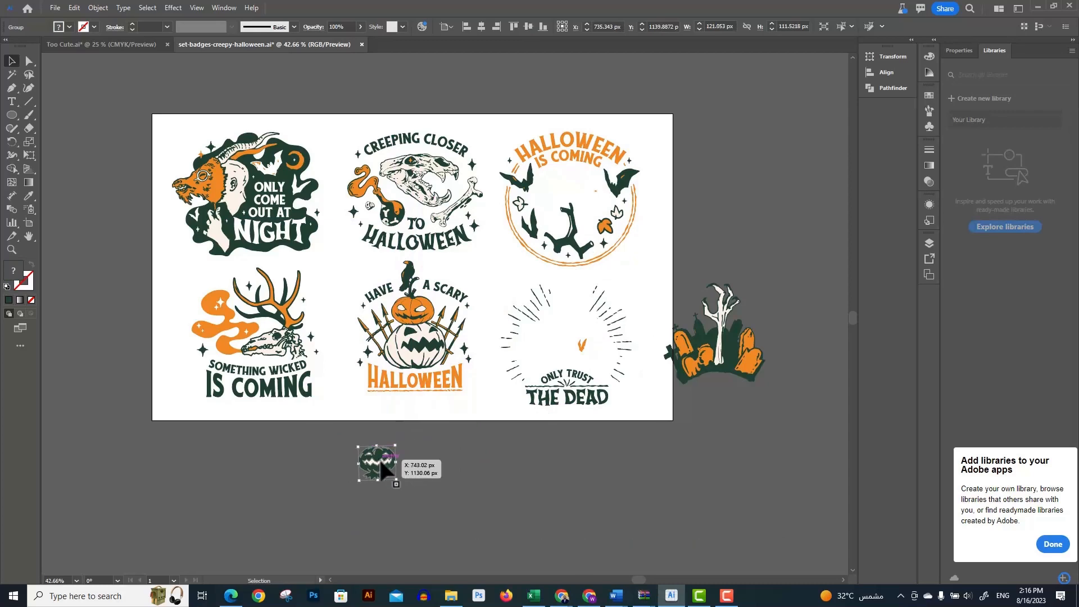
click(95, 45)
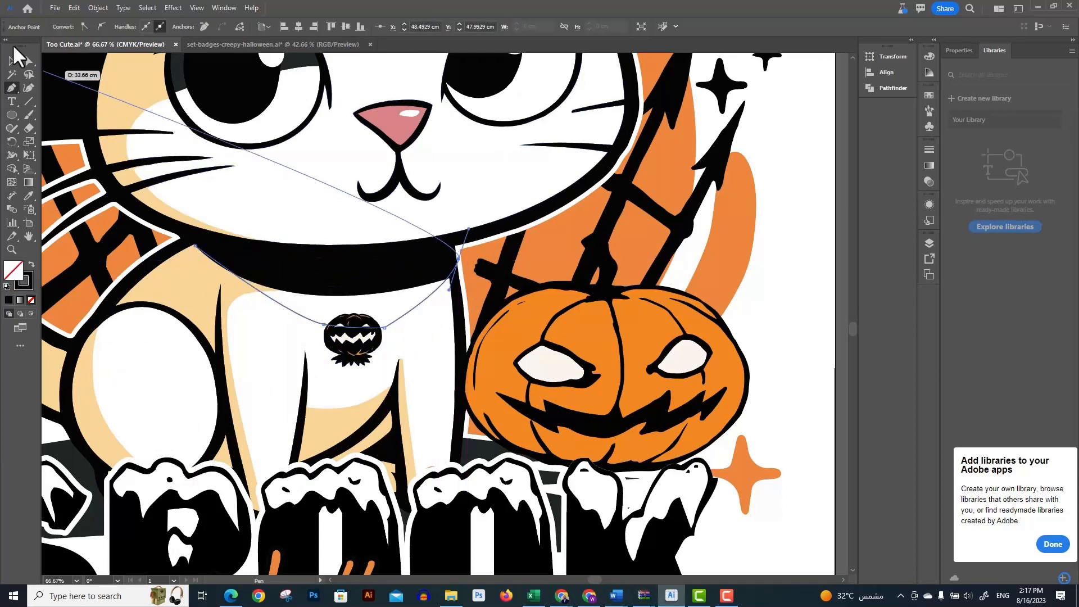
Shape the necklace string across the cat's neck with the Pen tool
click(9, 60)
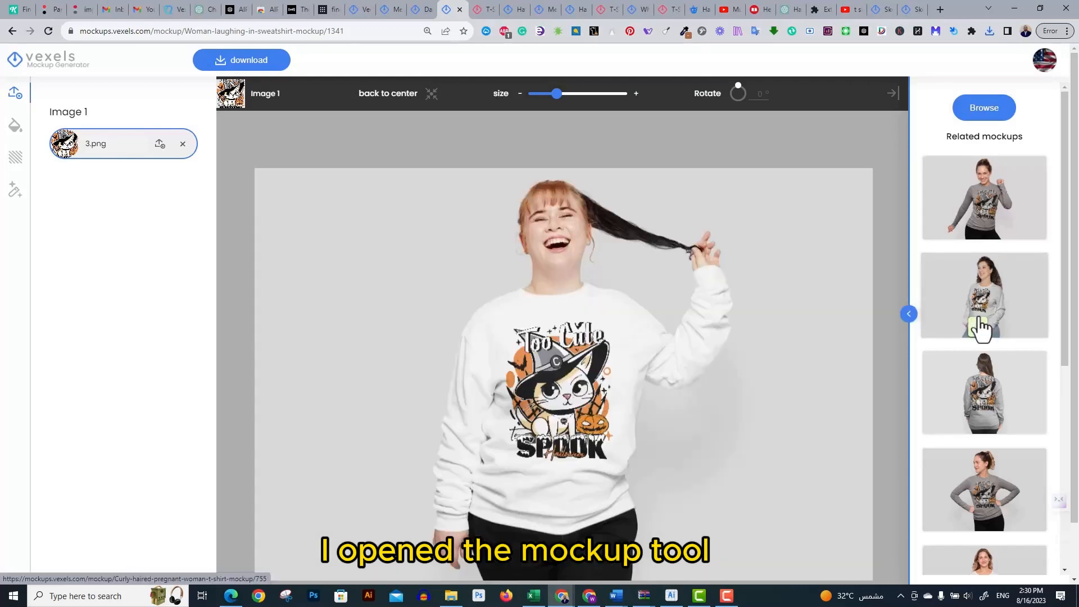
Show the design on the seated woman's hoodie in grey and download it at Large size
click(983, 108)
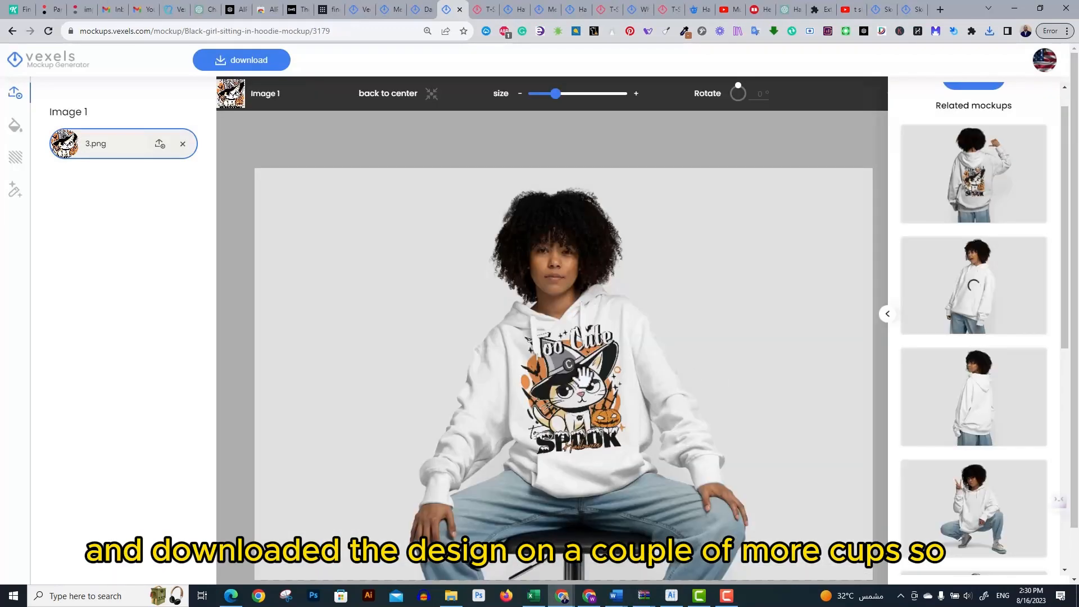
click(15, 125)
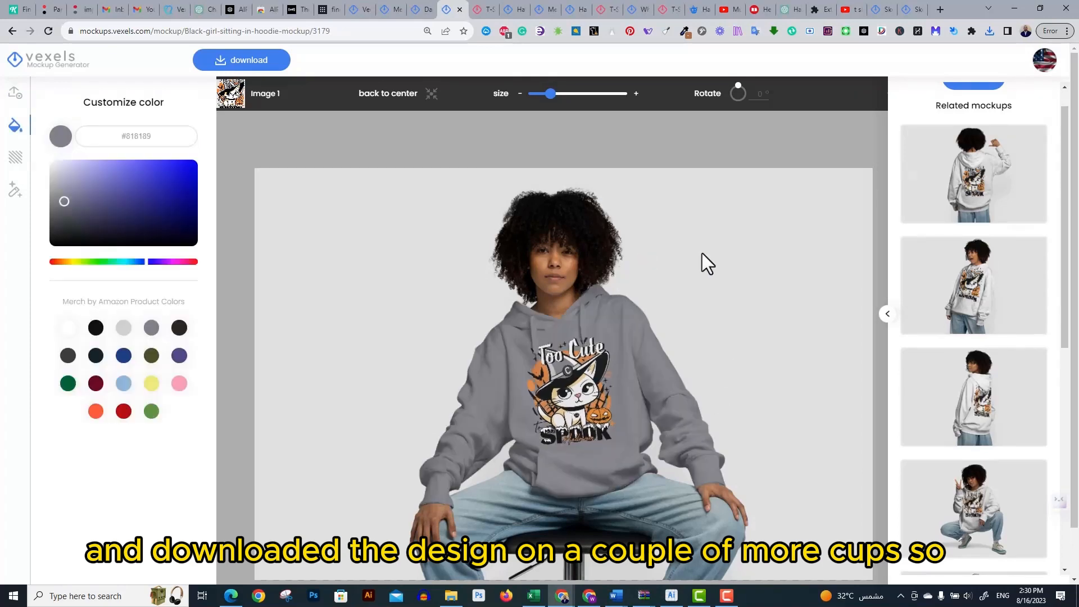
click(242, 59)
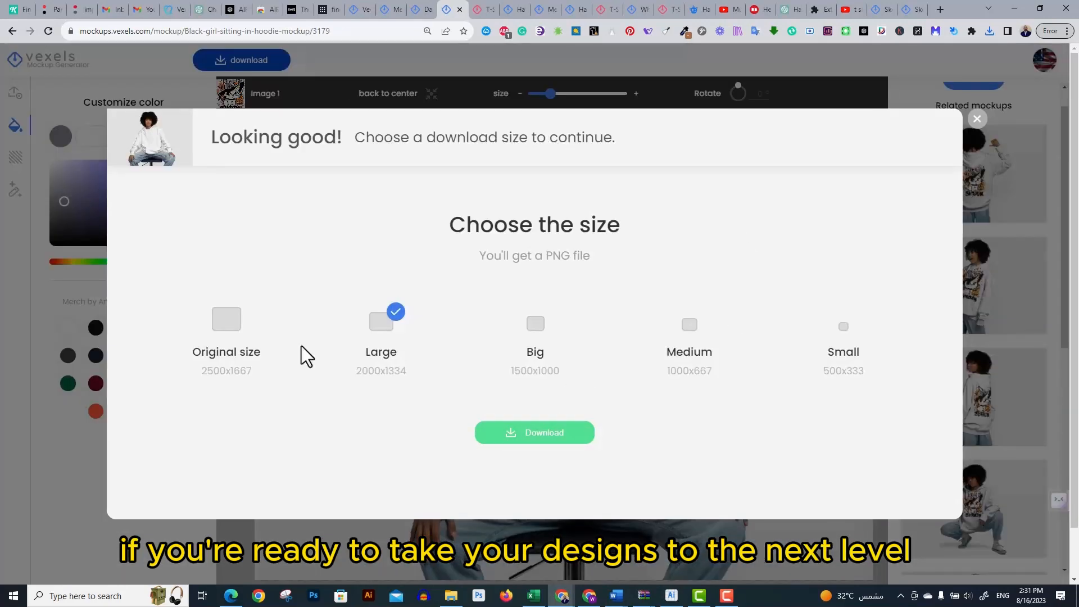
click(535, 432)
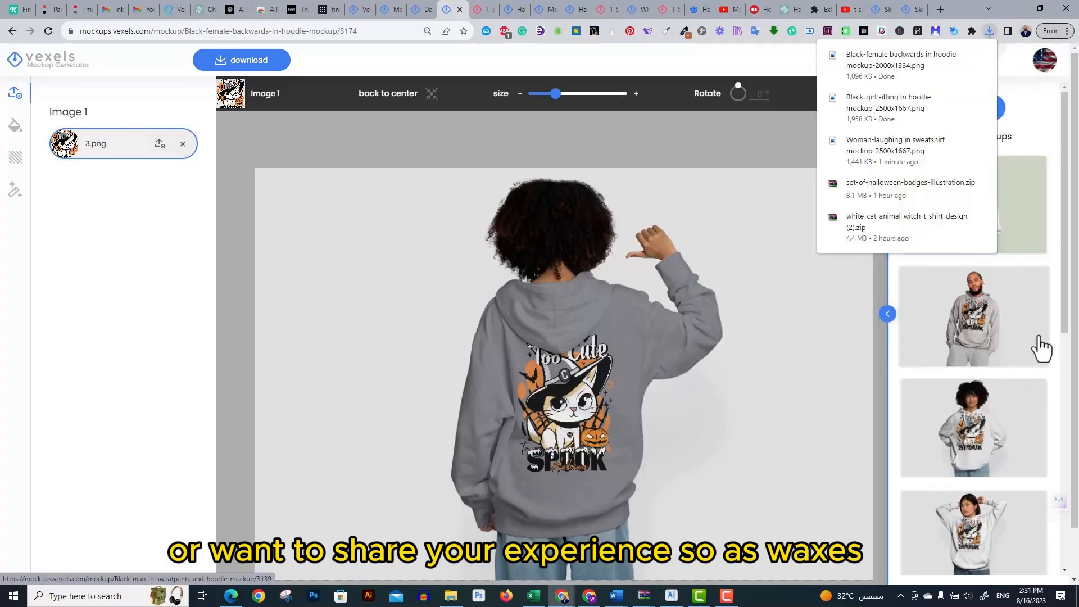
Switch to the man-in-grey-hoodie mockup and start its download
click(973, 317)
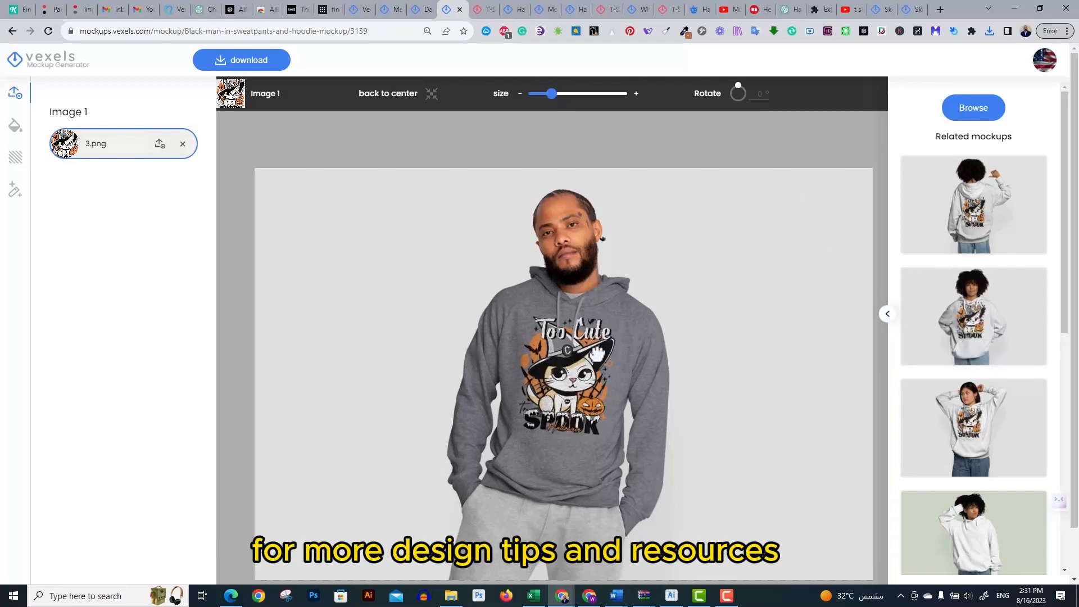
click(240, 60)
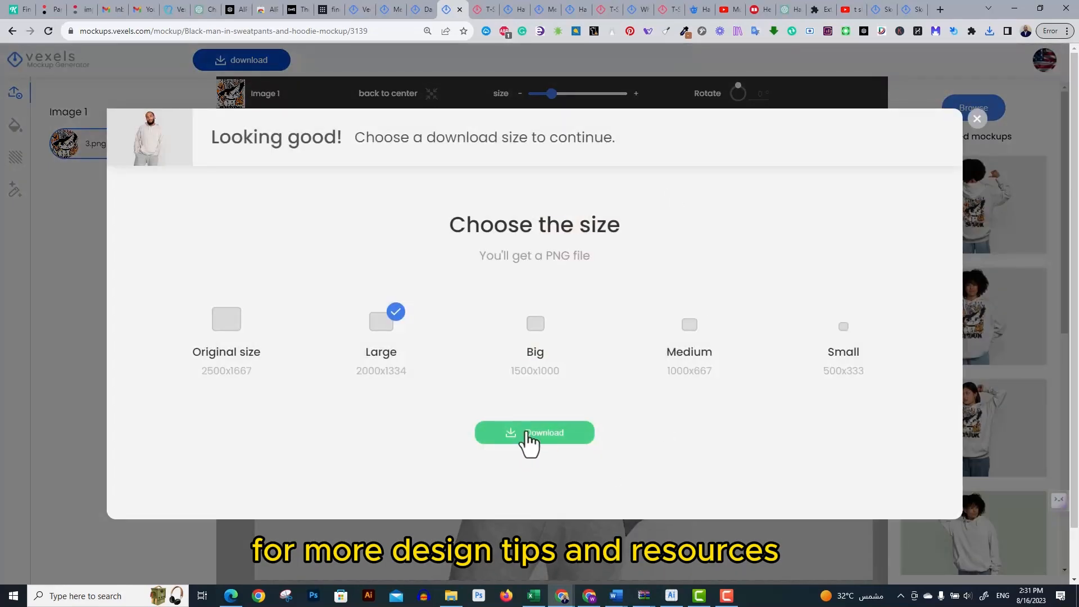